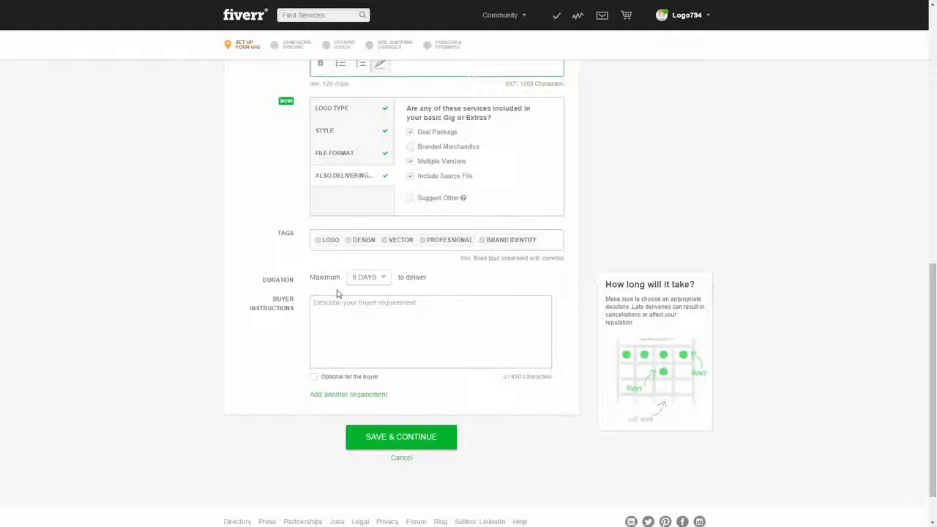
Set the gig's maximum delivery duration to 1 day, leaving buyer instructions empty
left_click(368, 277)
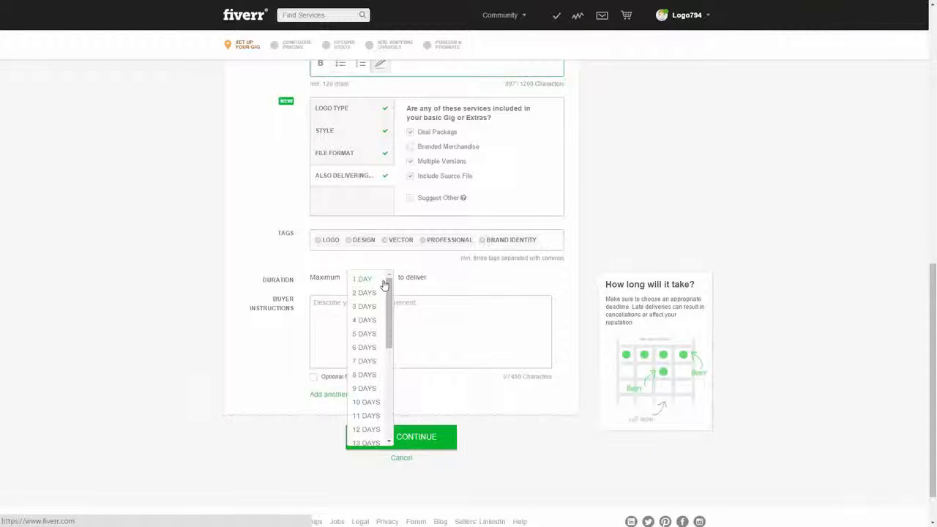
mouse_move(368, 350)
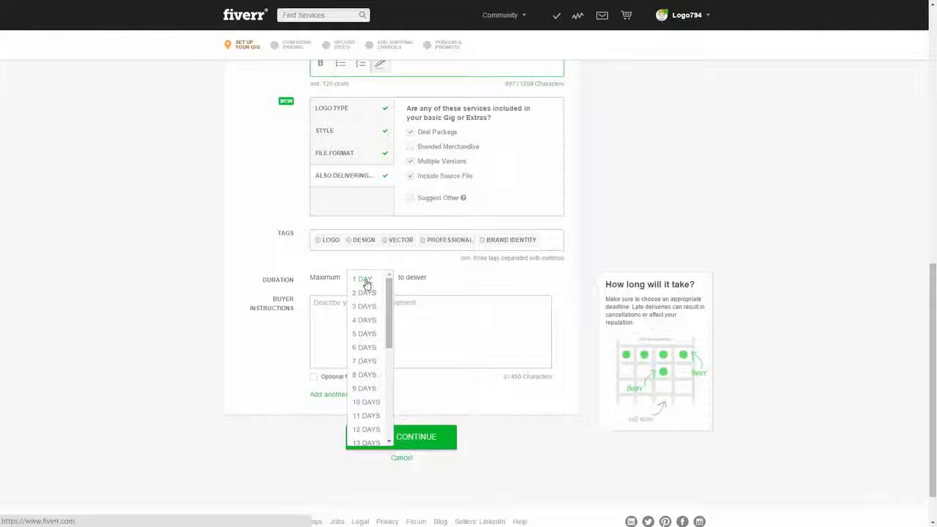
left_click(363, 279)
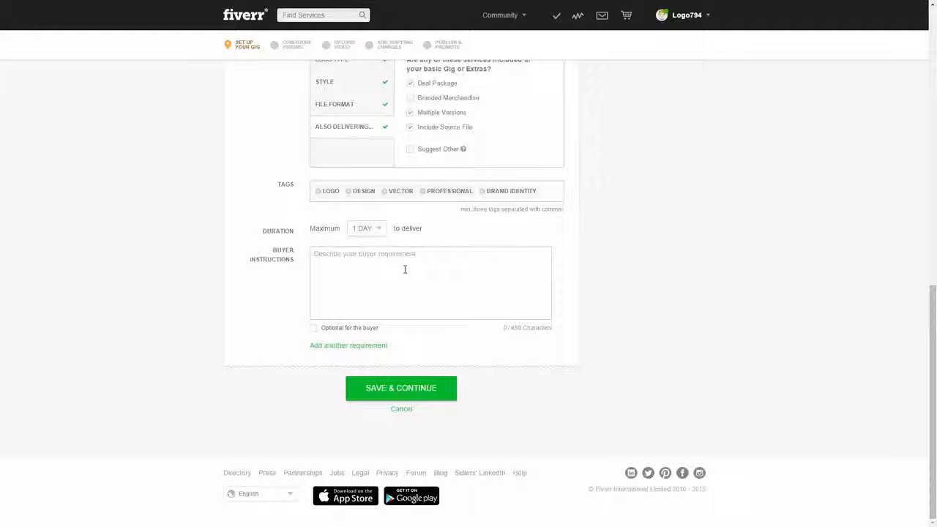
mouse_move(478, 293)
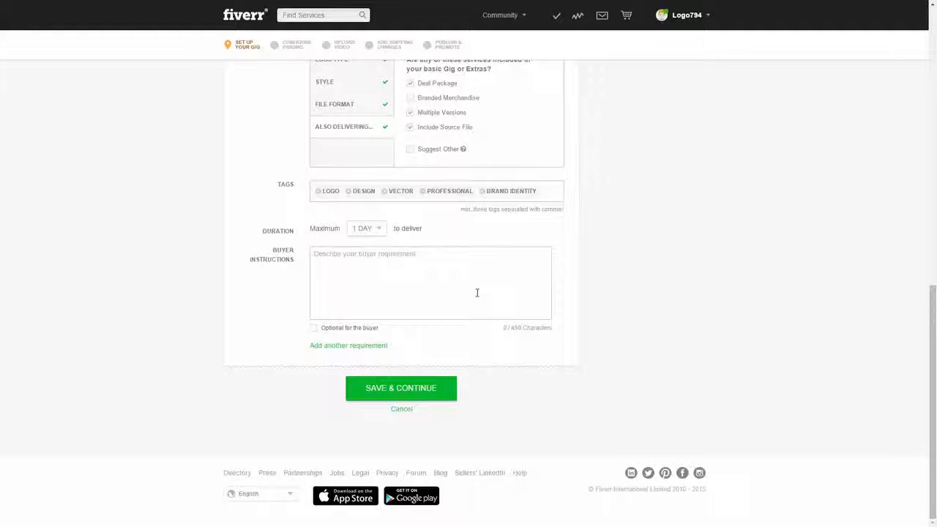